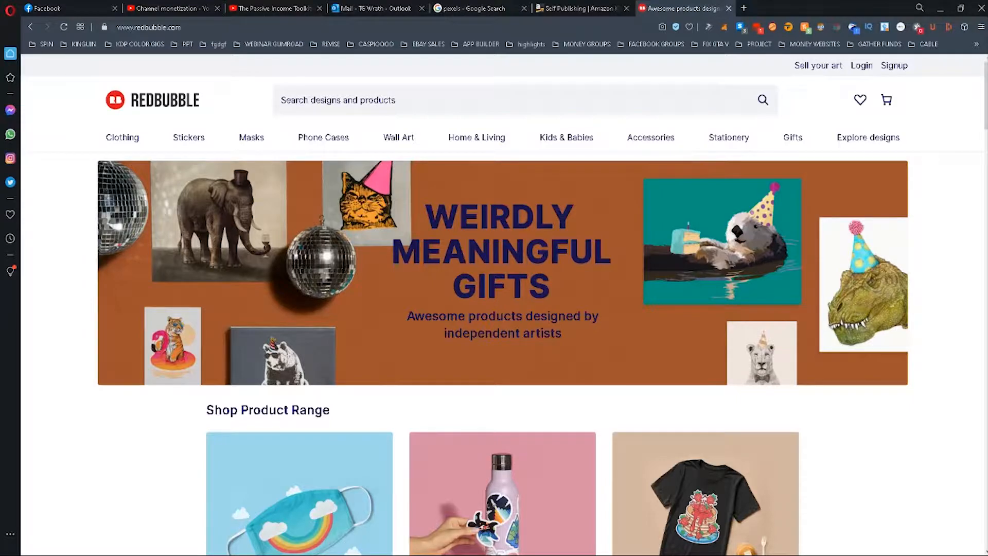
Scroll through the Redbubble trends list and its data-gathering and ranking explanations.
scroll("down", 3)
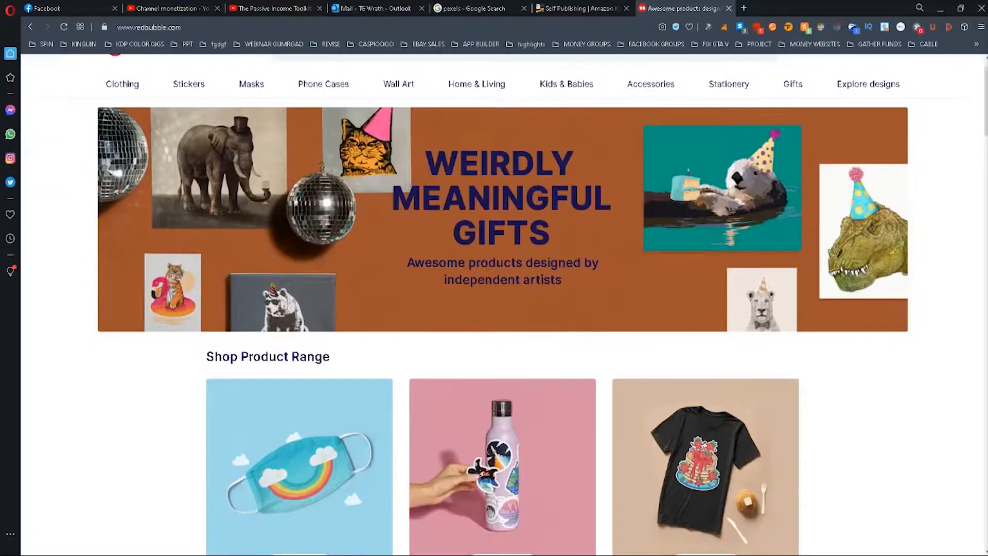
scroll("down", 3)
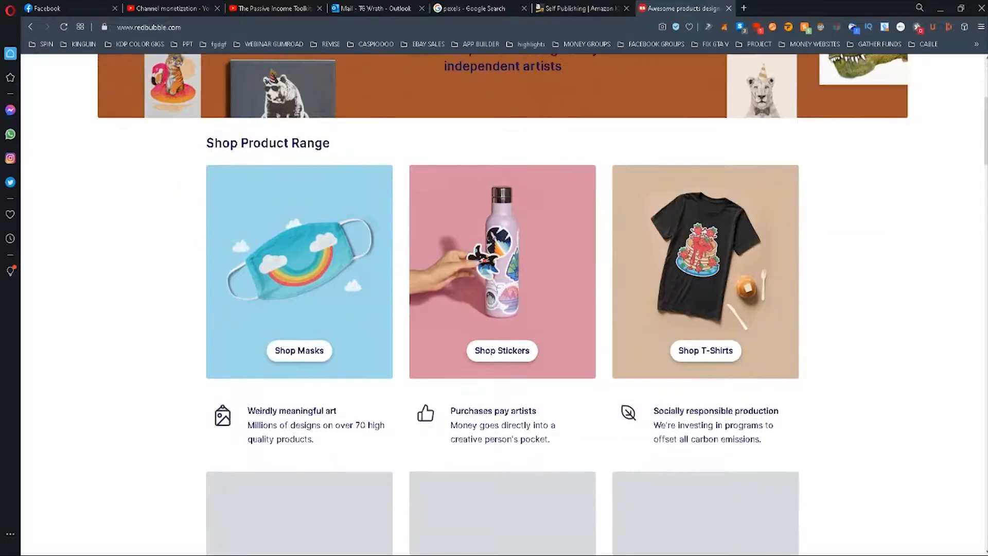
scroll("down", 3)
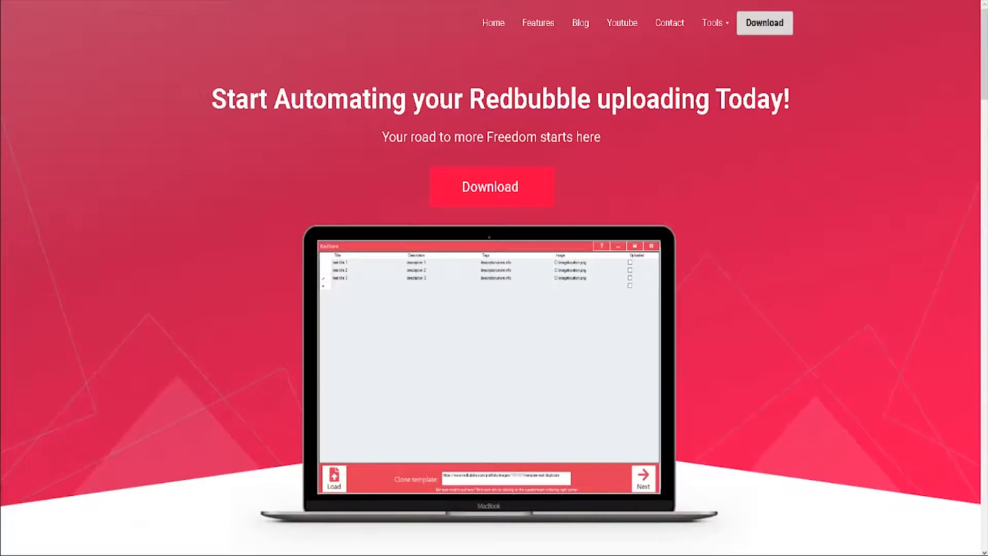
scroll("down", 3)
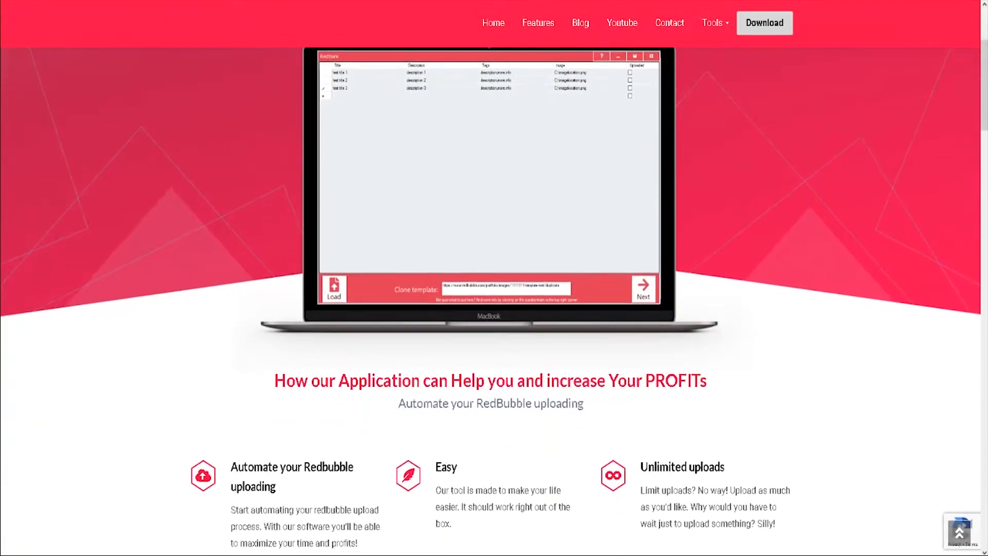
scroll("down", 3)
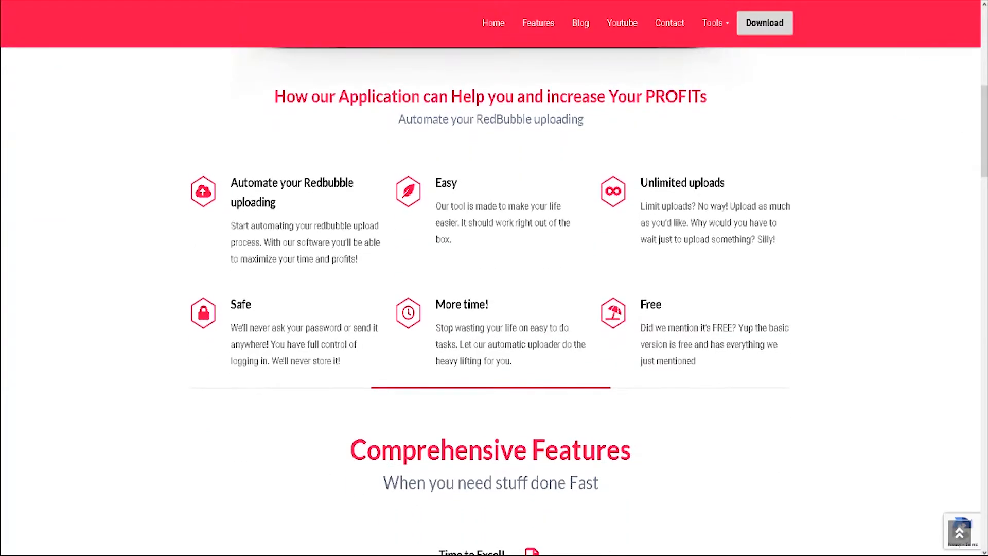
scroll("down", 3)
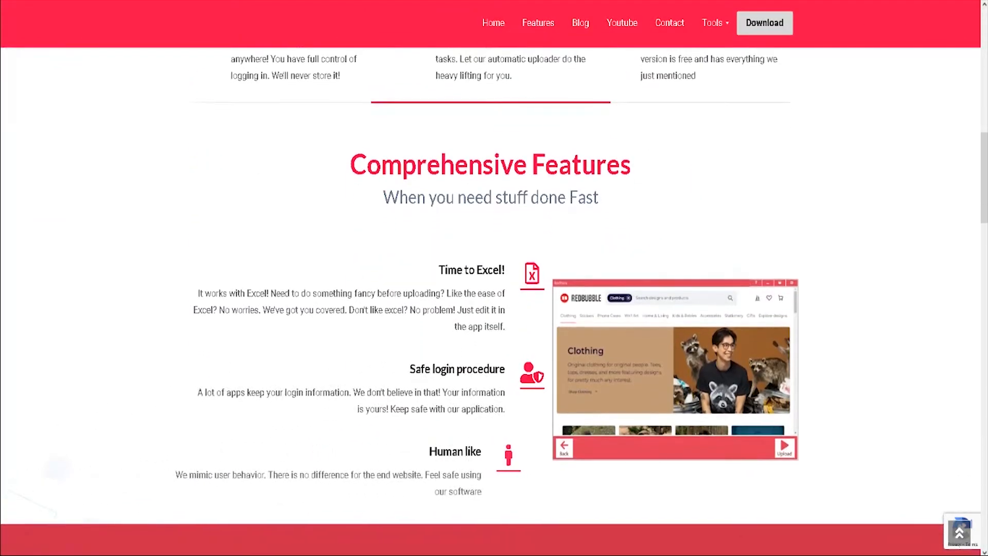
scroll("down", 3)
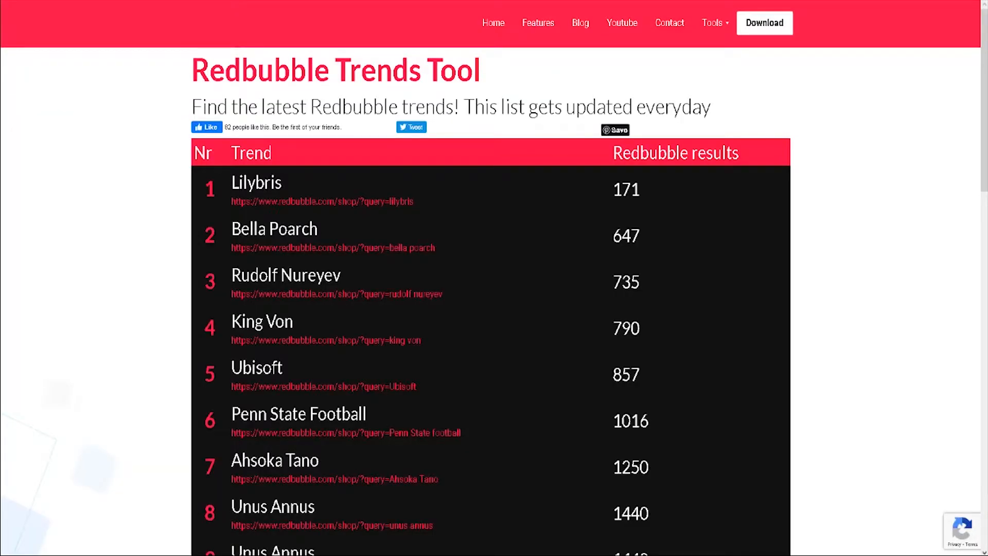
scroll("down", 3)
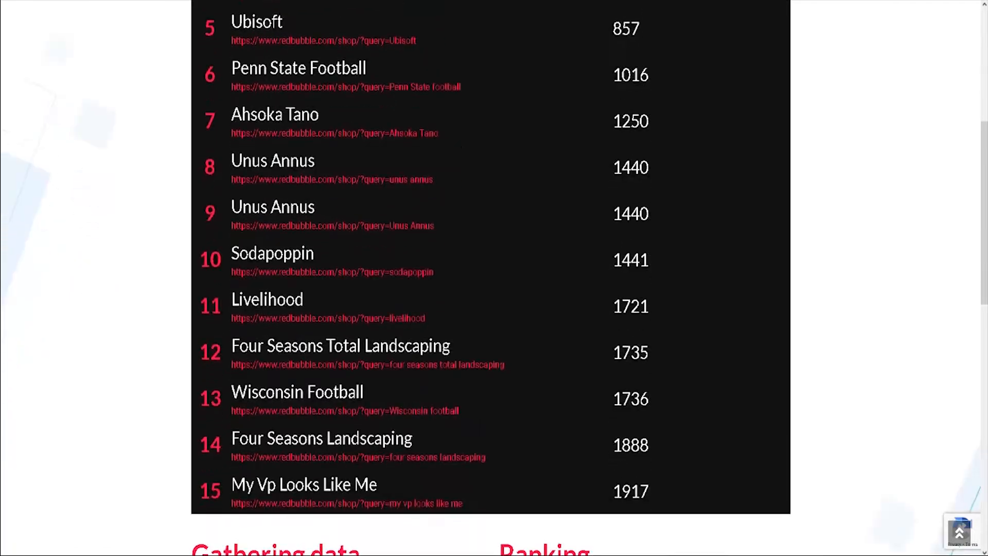
scroll("down", 3)
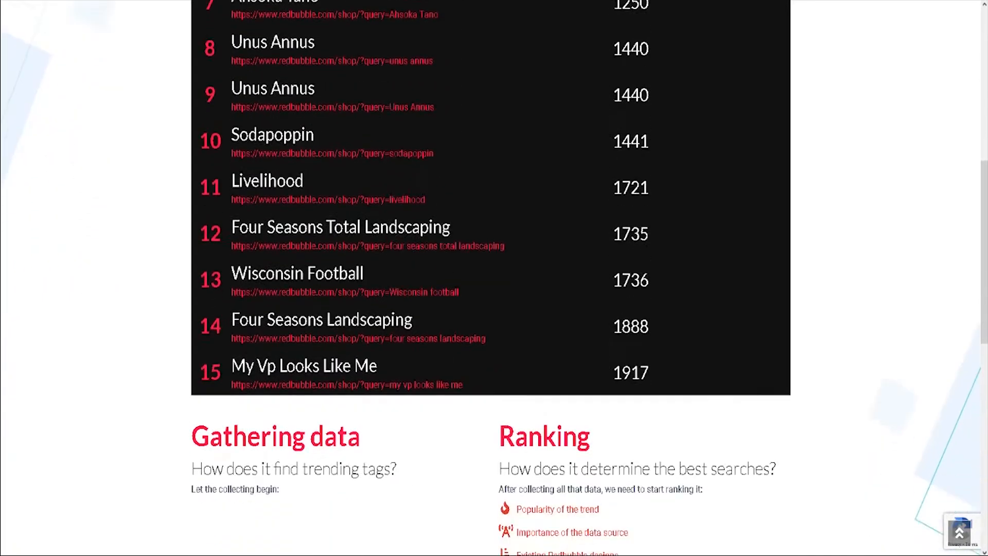
scroll("down", 3)
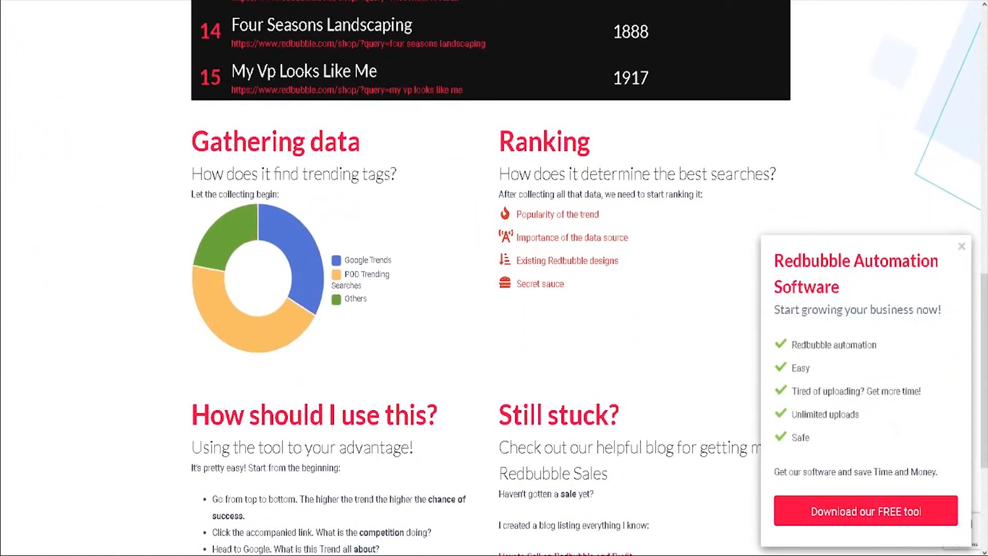
scroll("up", 3)
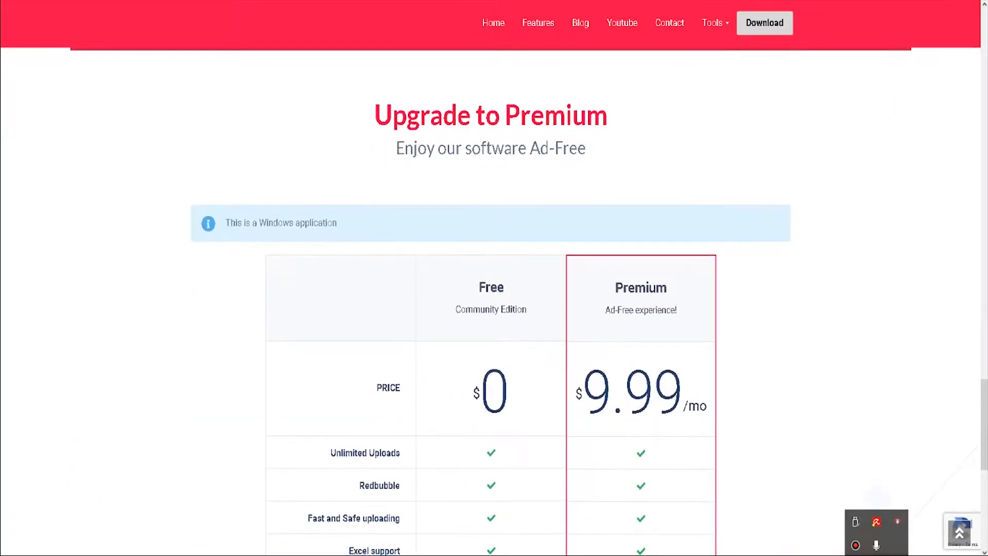
Choose the Free plan's Download Now in the pricing table to reach the Gumroad library page.
scroll("down", 3)
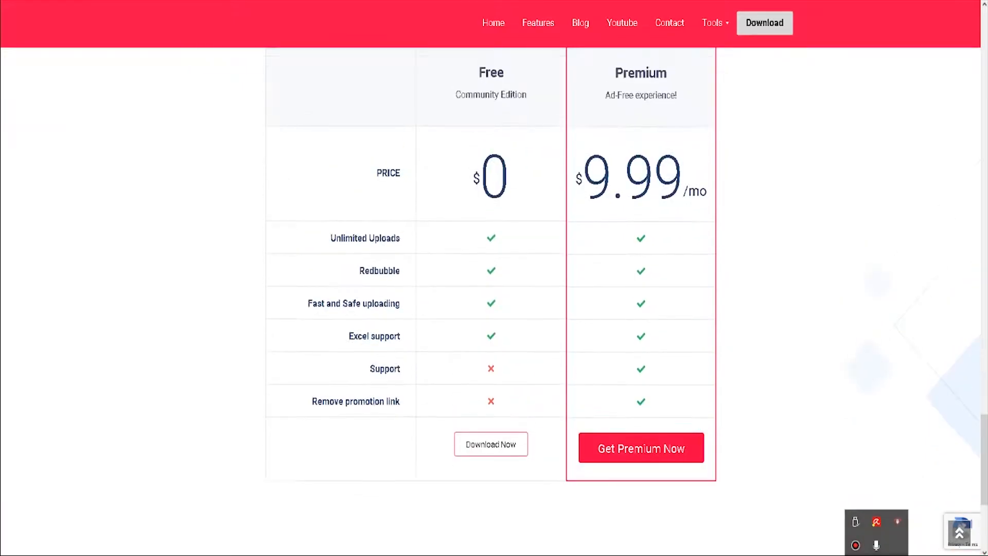
scroll("down", 3)
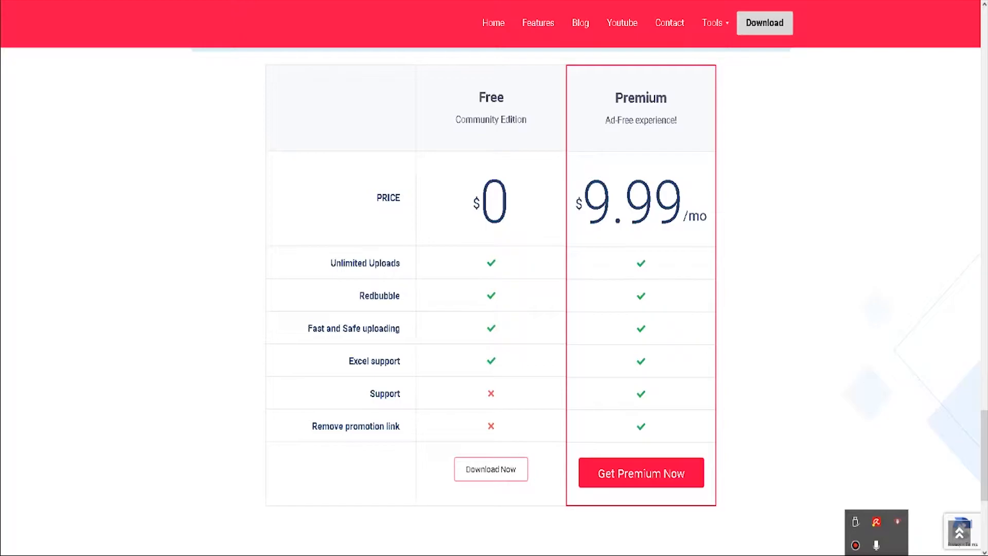
scroll("down", 3)
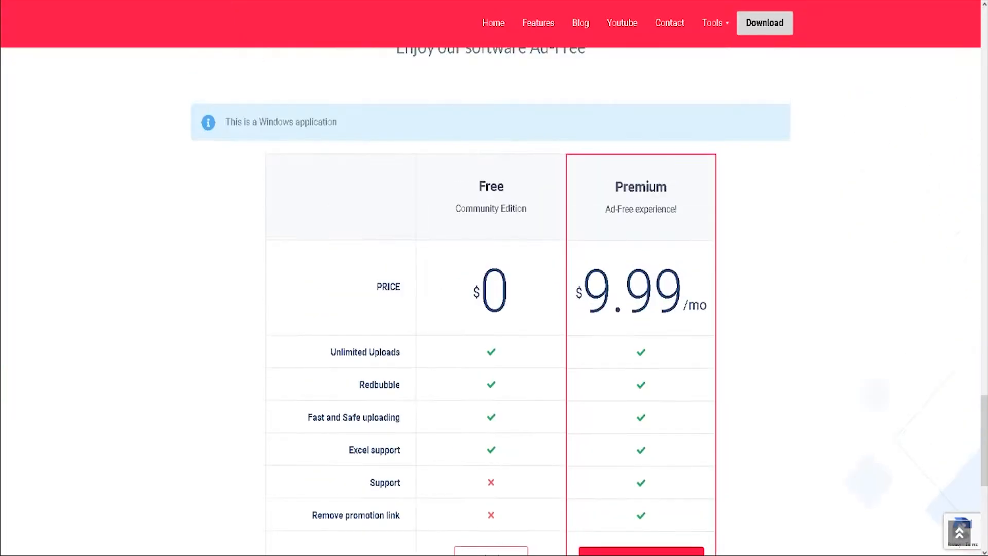
scroll("down", 3)
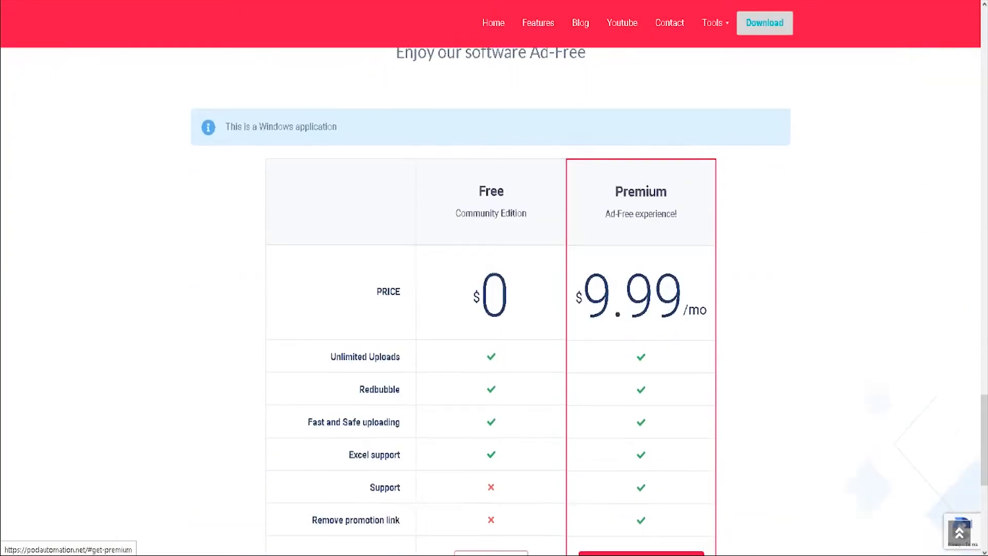
scroll("down", 3)
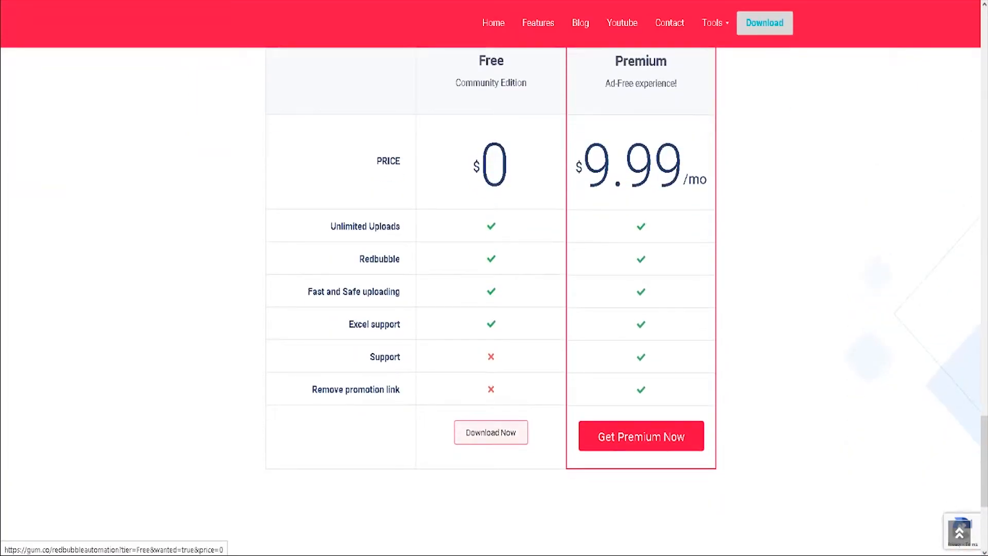
left_click(491, 432)
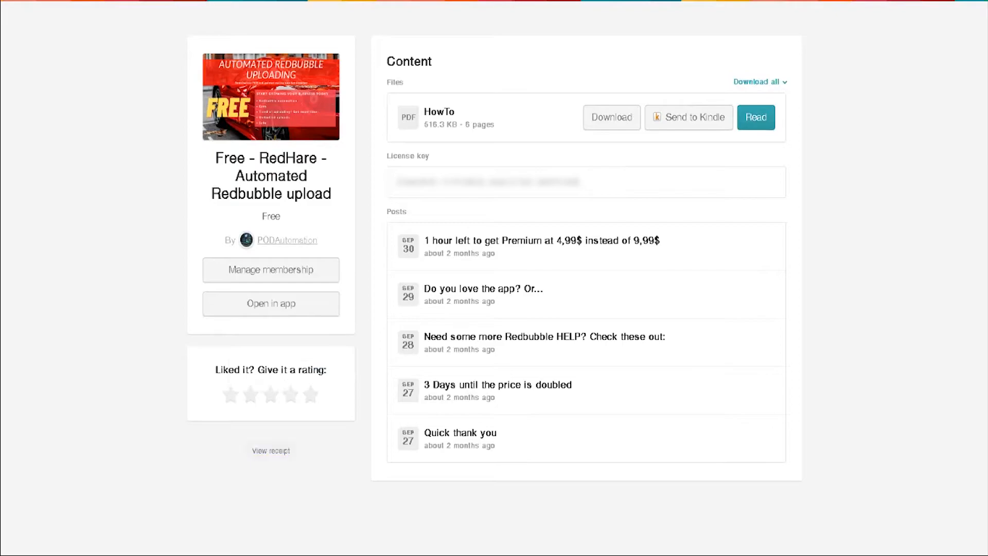
mouse_move(540, 240)
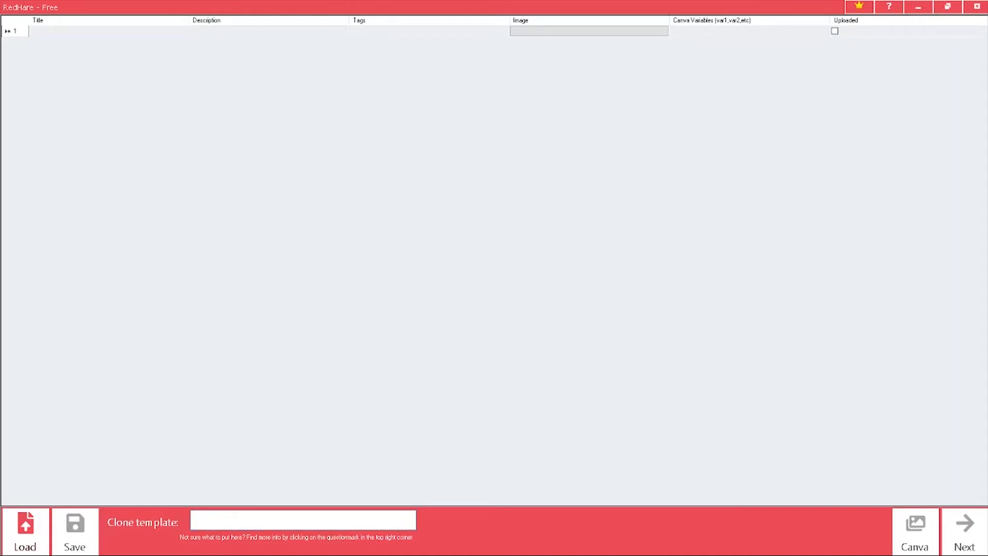
left_click(670, 31)
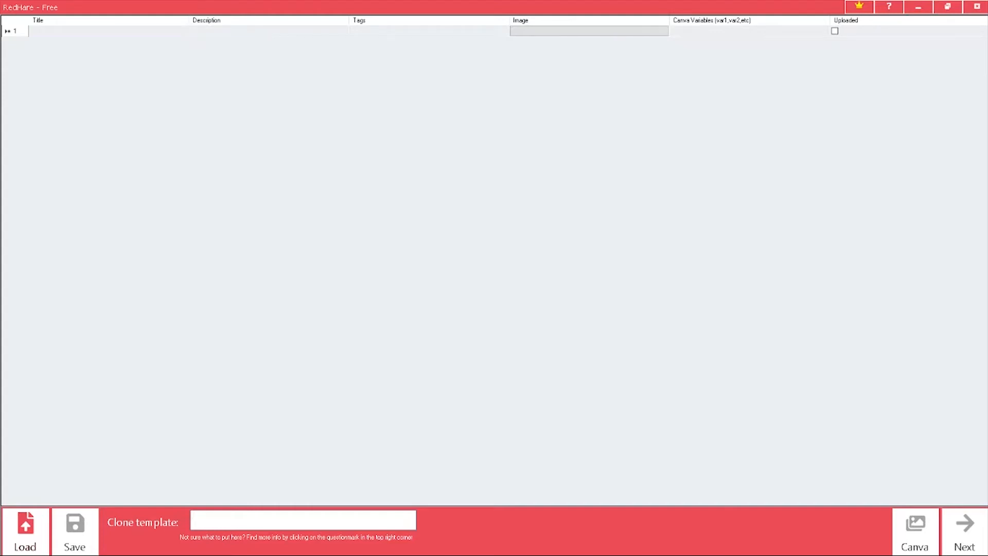
left_click(712, 20)
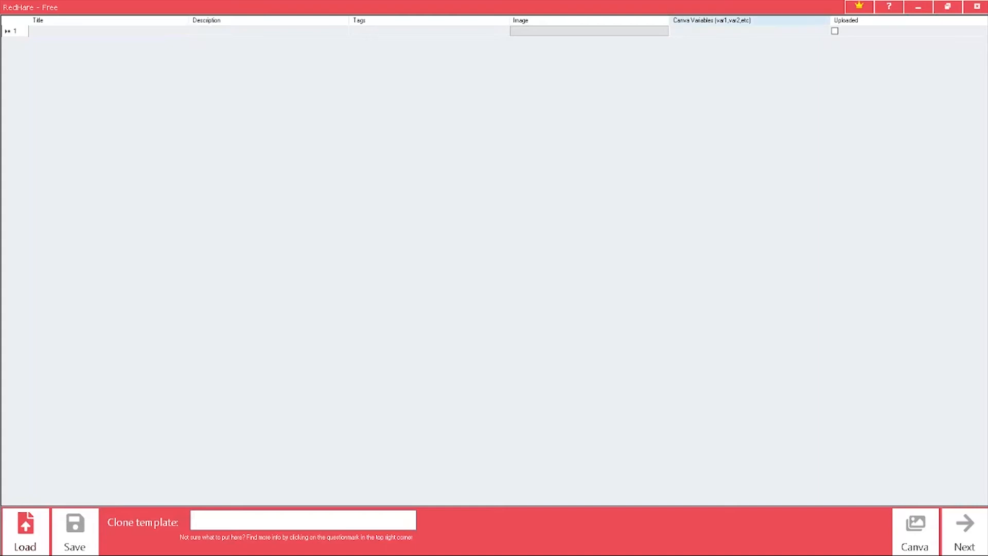